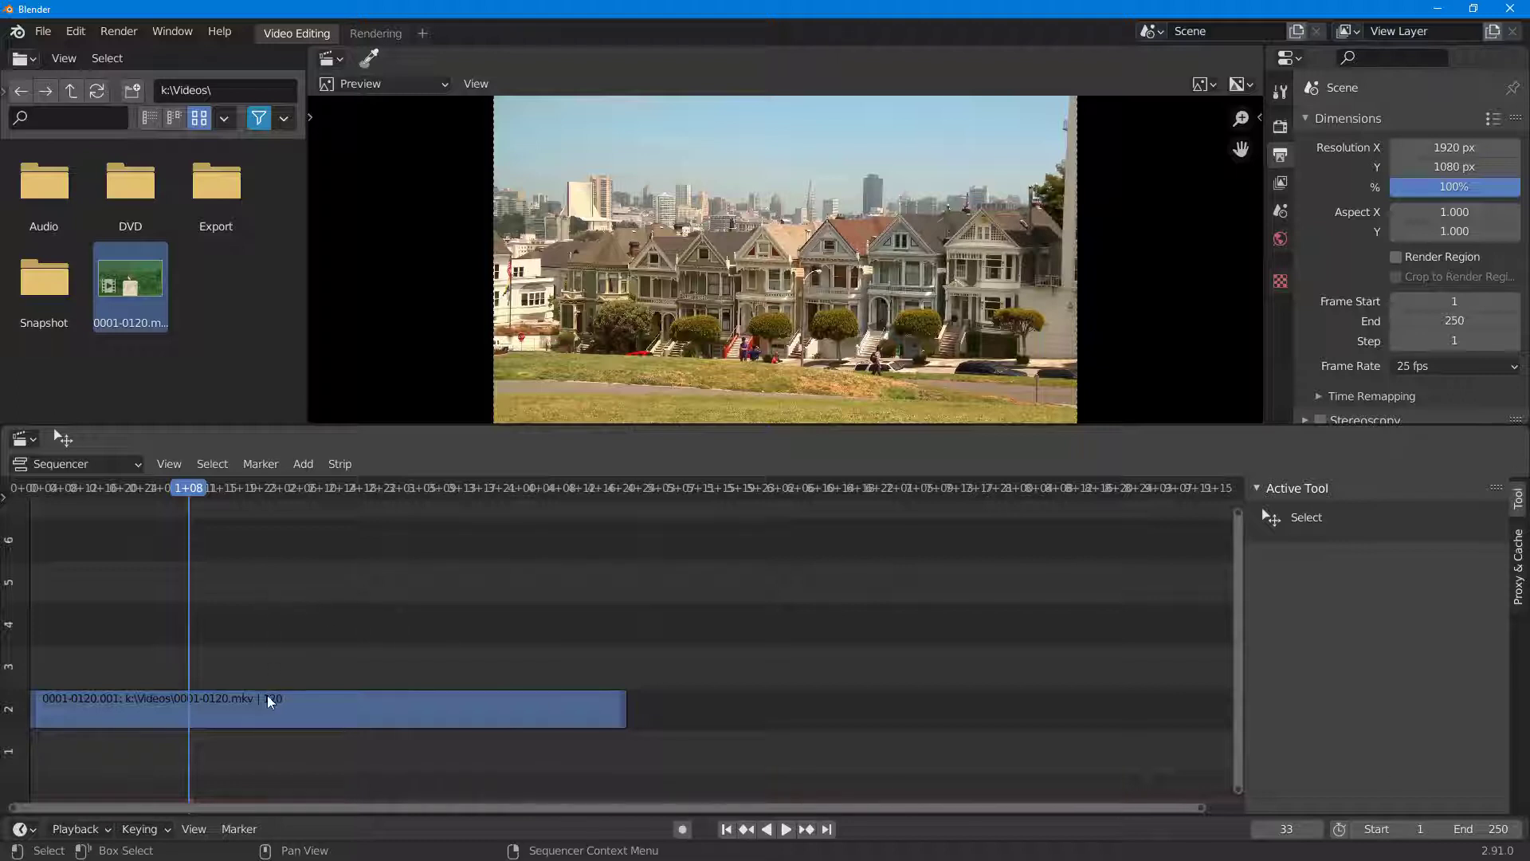
- Select the 0001-0120.mkv movie strip in channel 2 to show its strip properties
{"action": "left_click", "coordinate": [327, 708]}
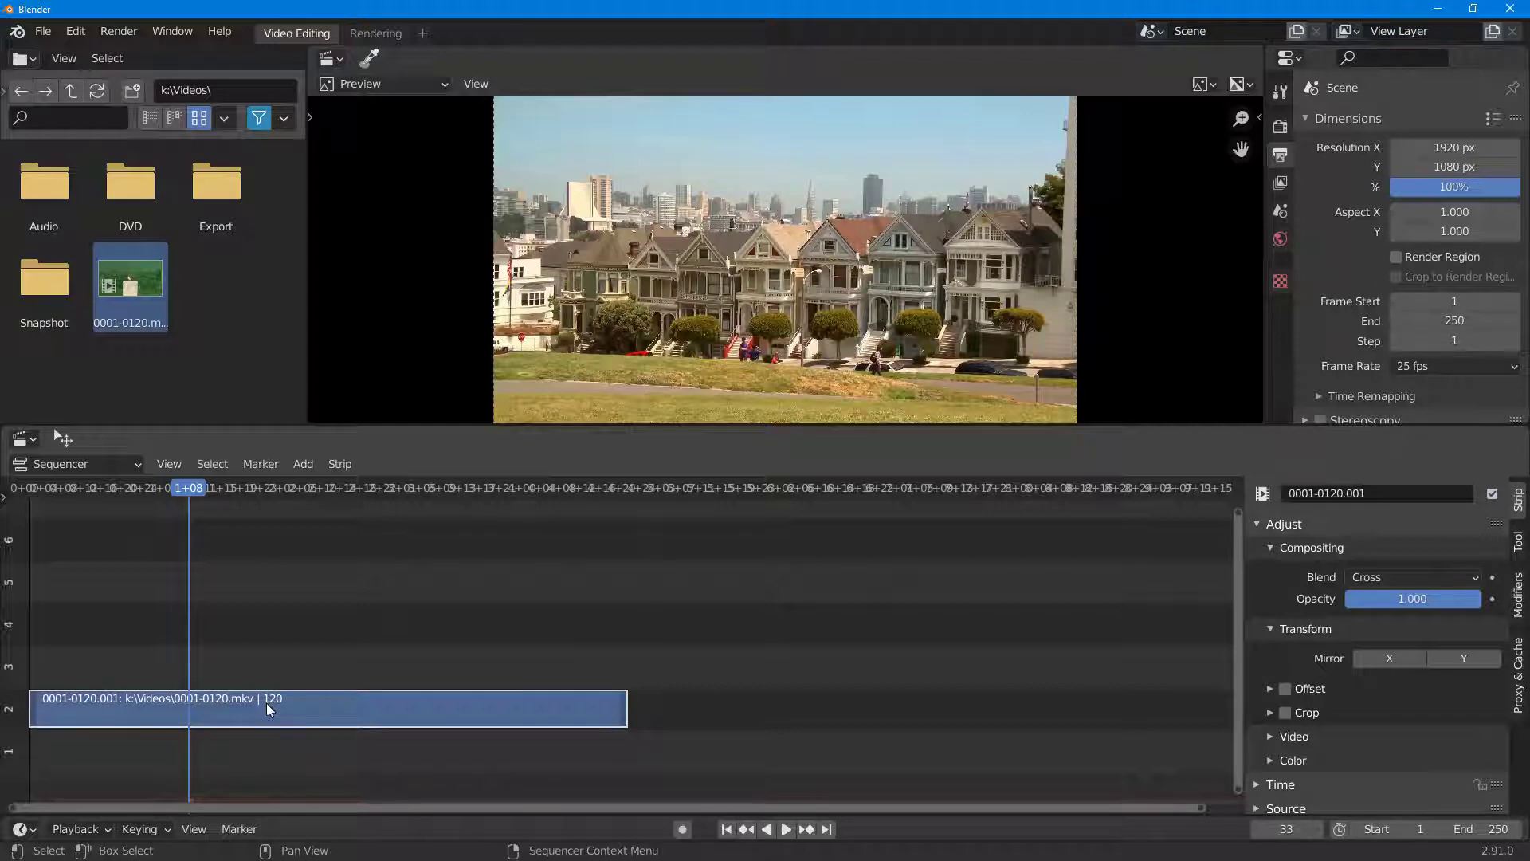
- Add a Transform effect strip over the movie clip, shifting it to Position X 15.21
{"action": "left_click", "coordinate": [303, 464]}
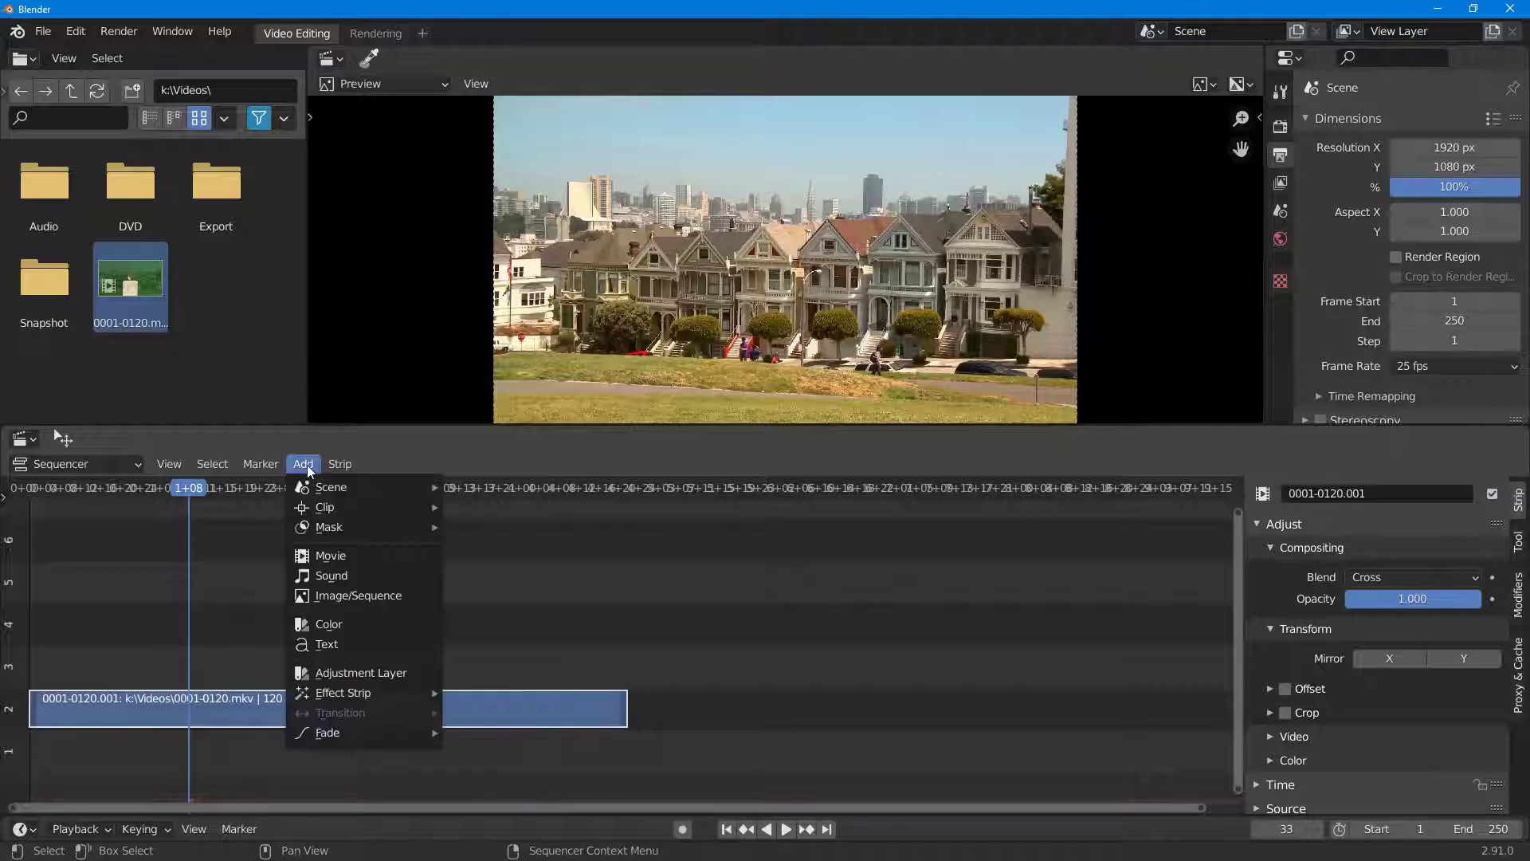
{"action": "mouse_move", "coordinate": [342, 692]}
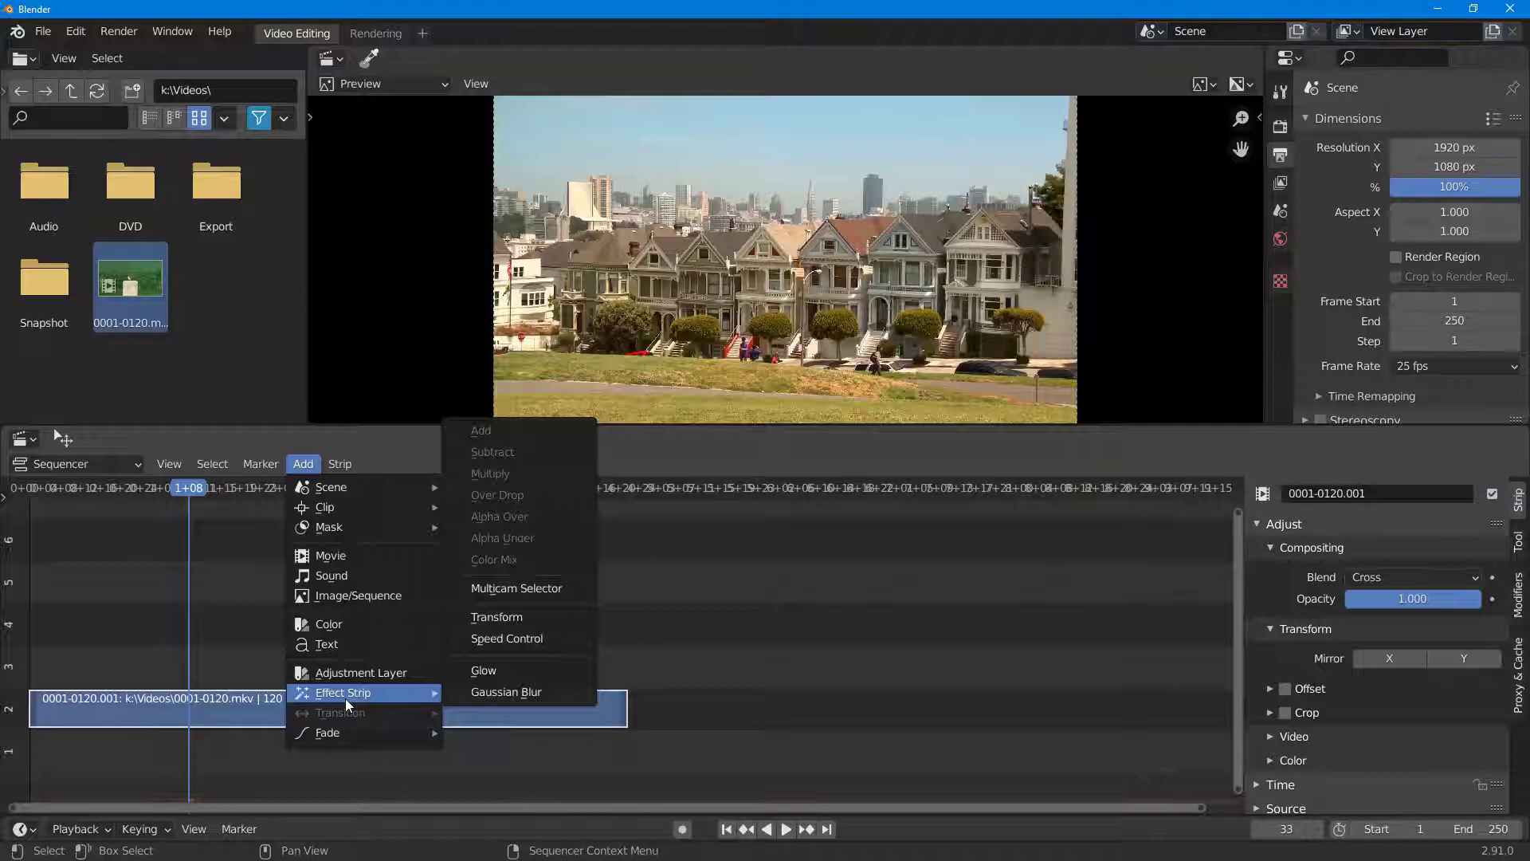
{"action": "mouse_move", "coordinate": [524, 639]}
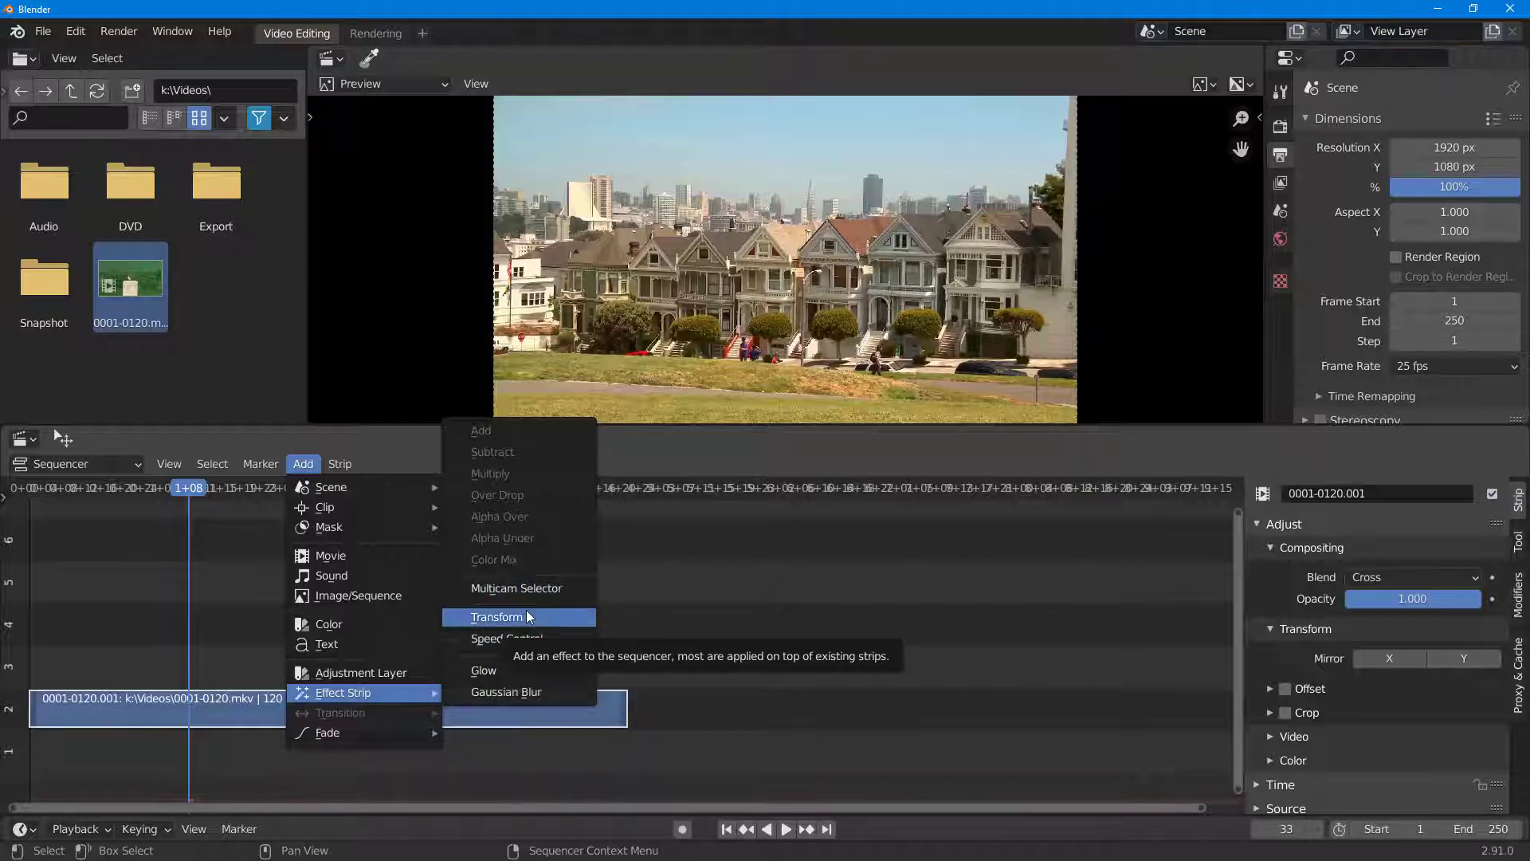
{"action": "left_click", "coordinate": [497, 616]}
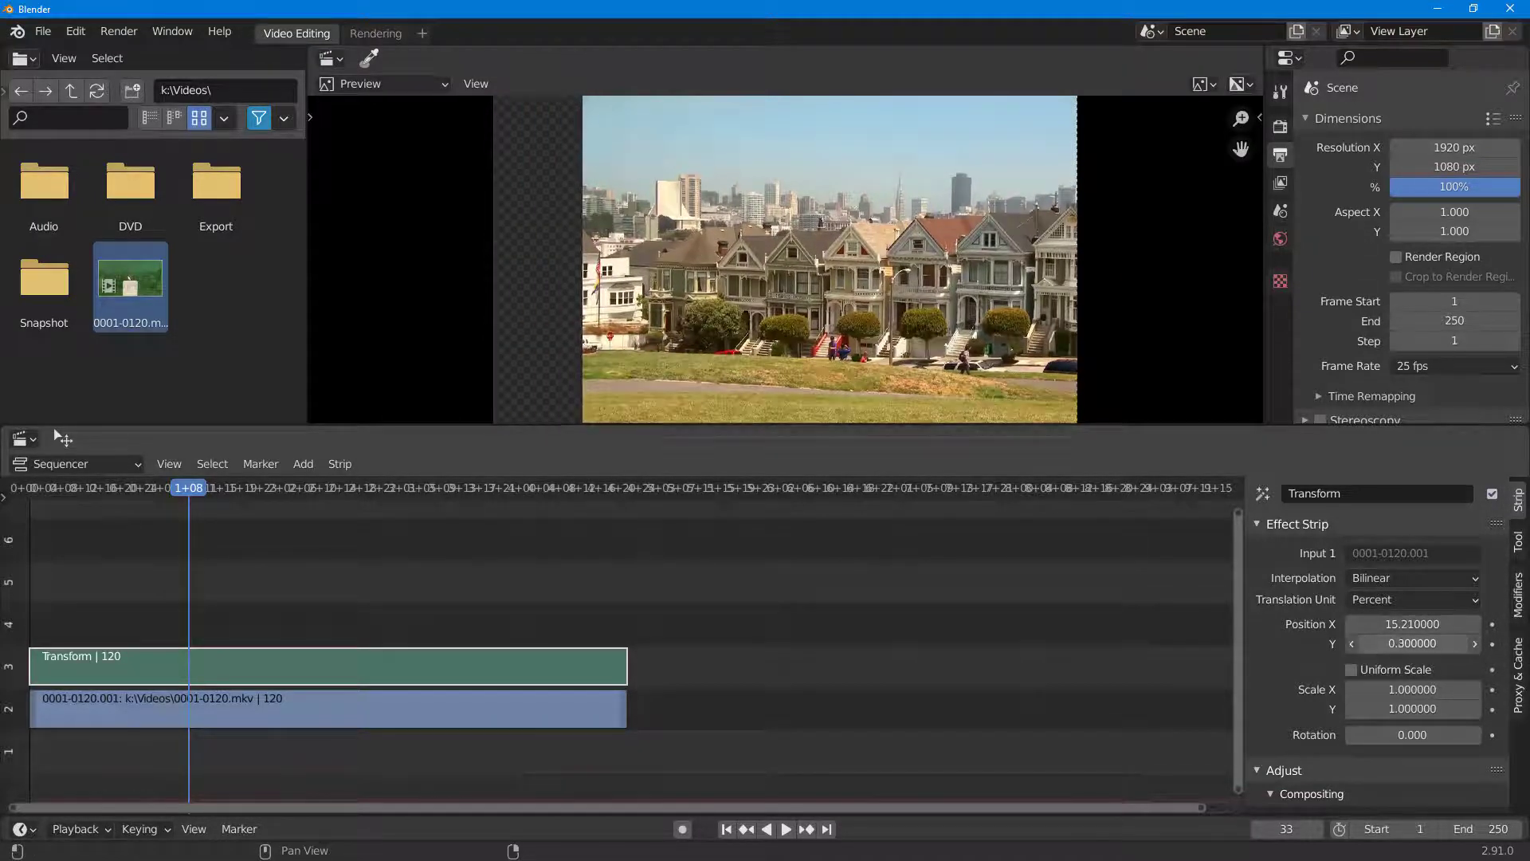
- Set the Transform to position -1.47/-1.68, scale 0.91 by 0.76, rotation -6.4
{"action": "left_click_drag", "start_coordinate": [1412, 643], "coordinate": [1412, 643]}
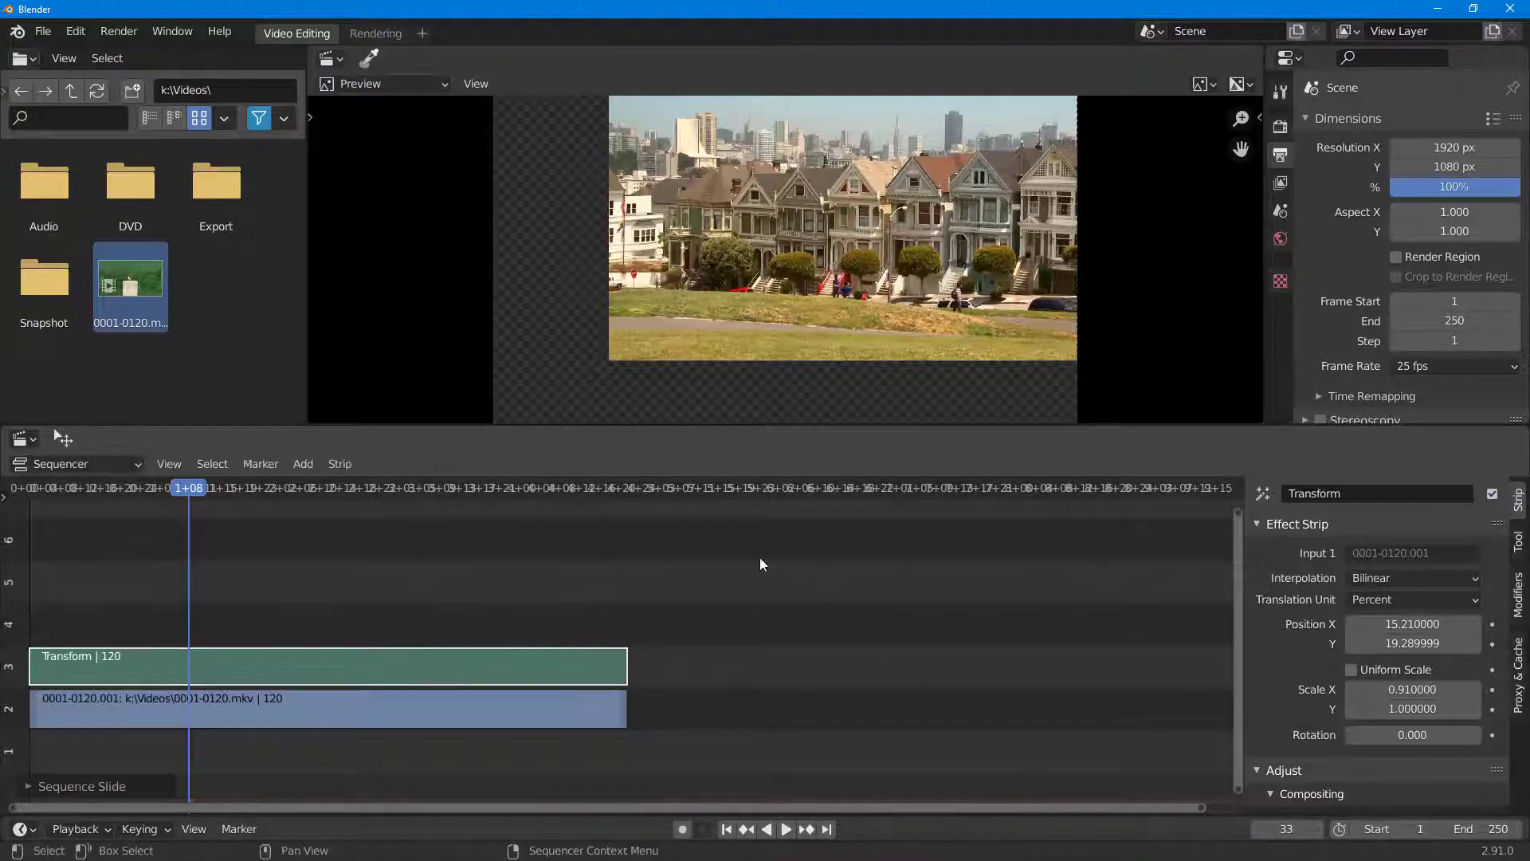
{"action": "left_click", "coordinate": [329, 708]}
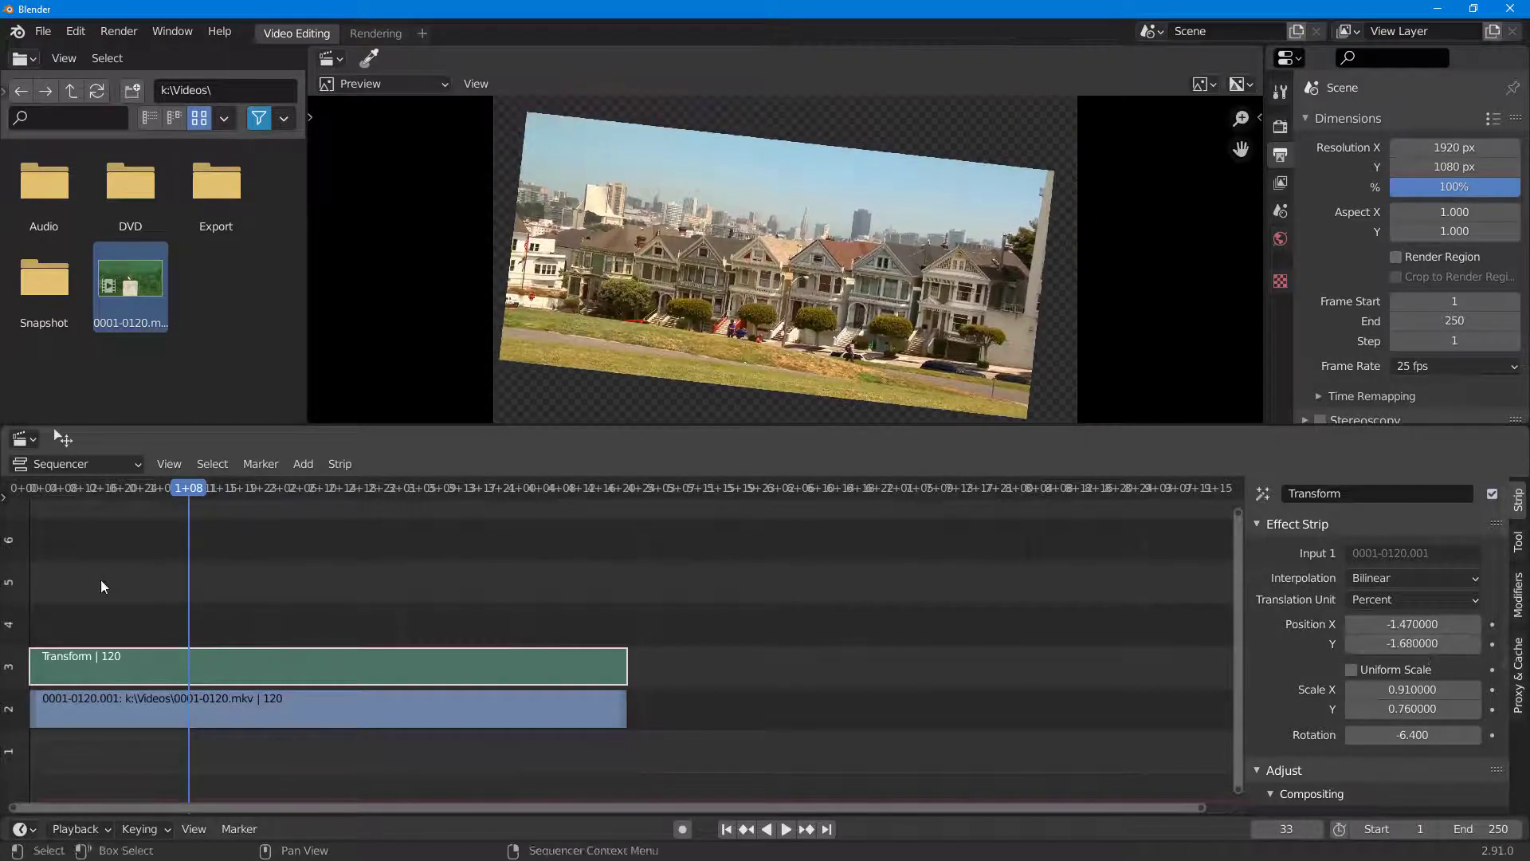
- Add a Speed Control strip above the Transform and set Multiply Speed to 1.20
{"action": "left_click", "coordinate": [303, 463]}
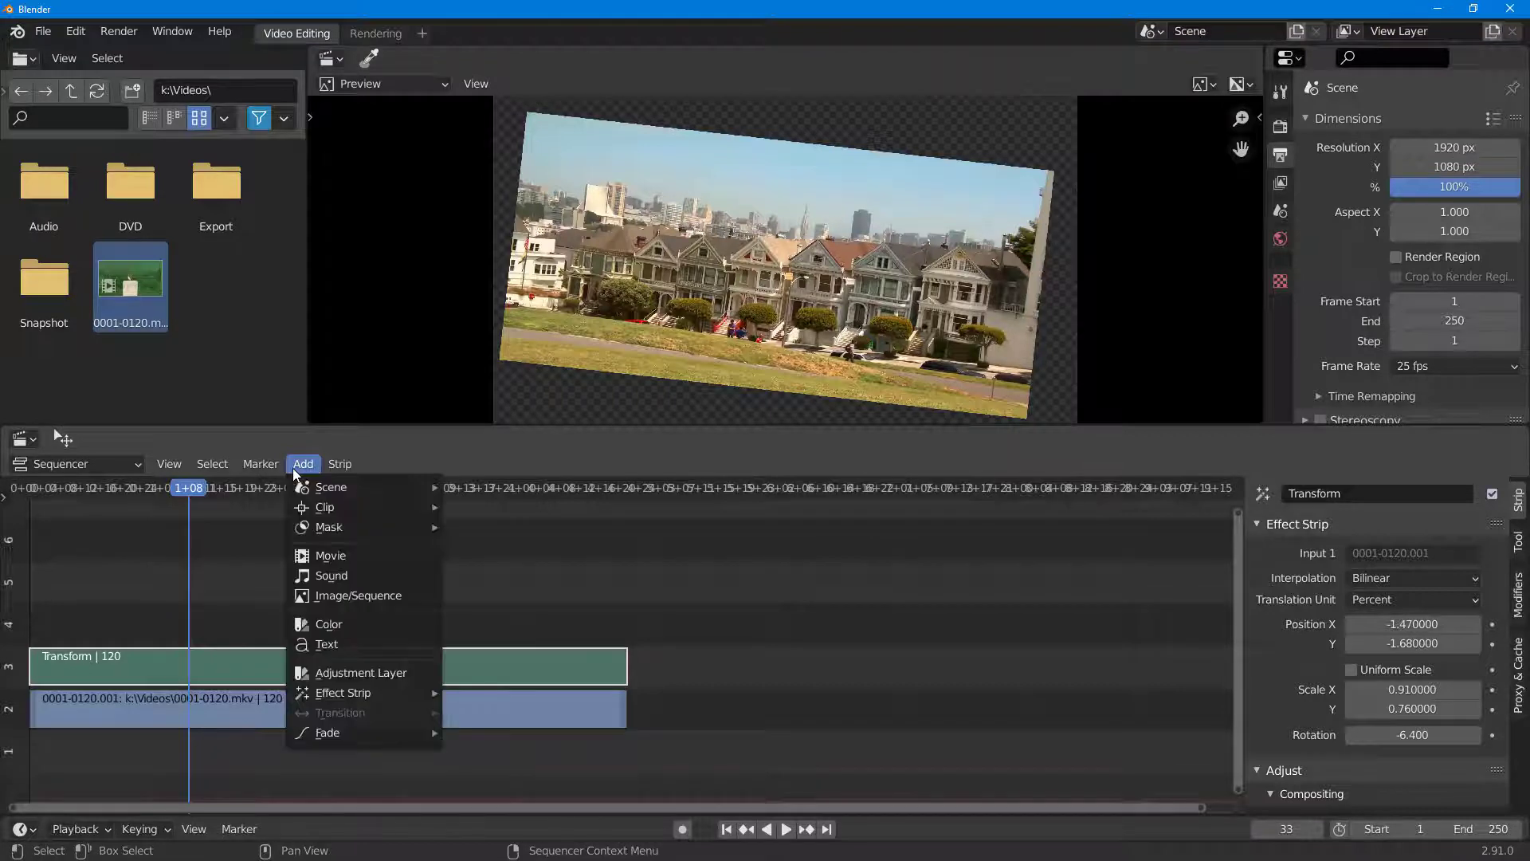
{"action": "left_click", "coordinate": [340, 464]}
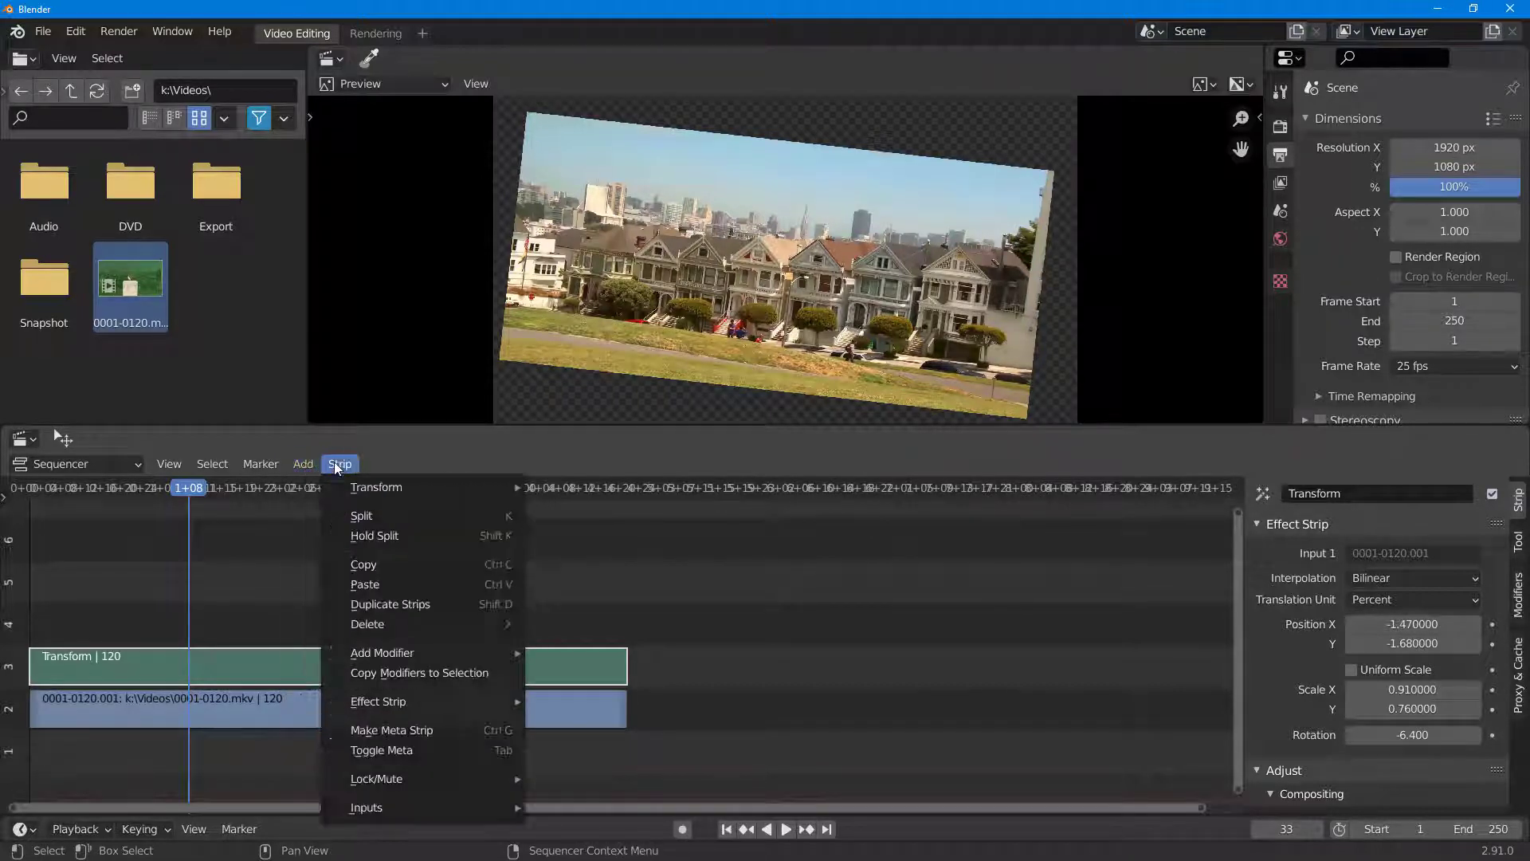
{"action": "left_click", "coordinate": [303, 464]}
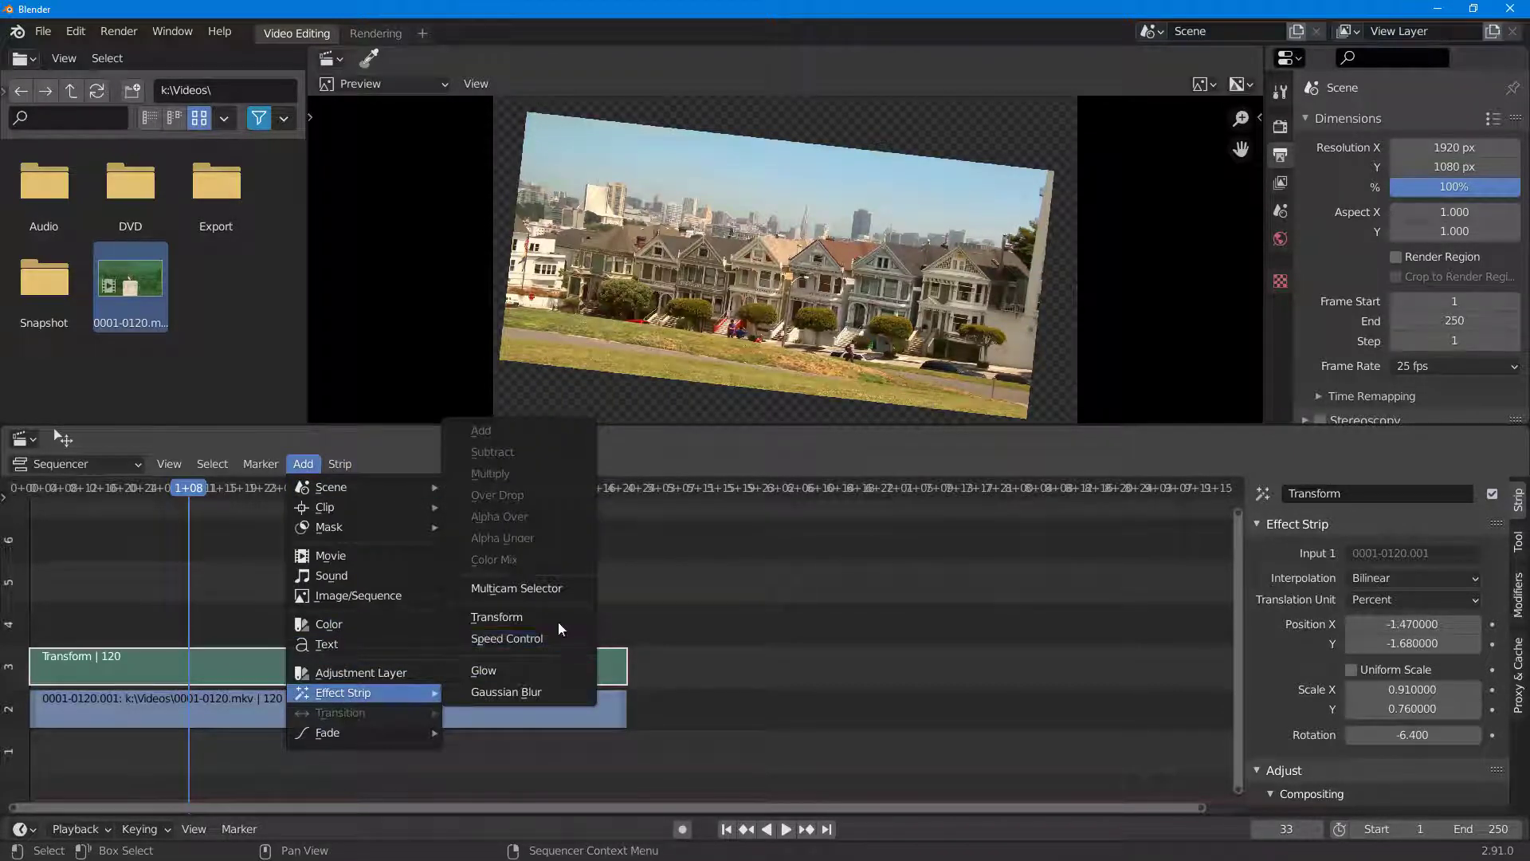
{"action": "left_click", "coordinate": [507, 638]}
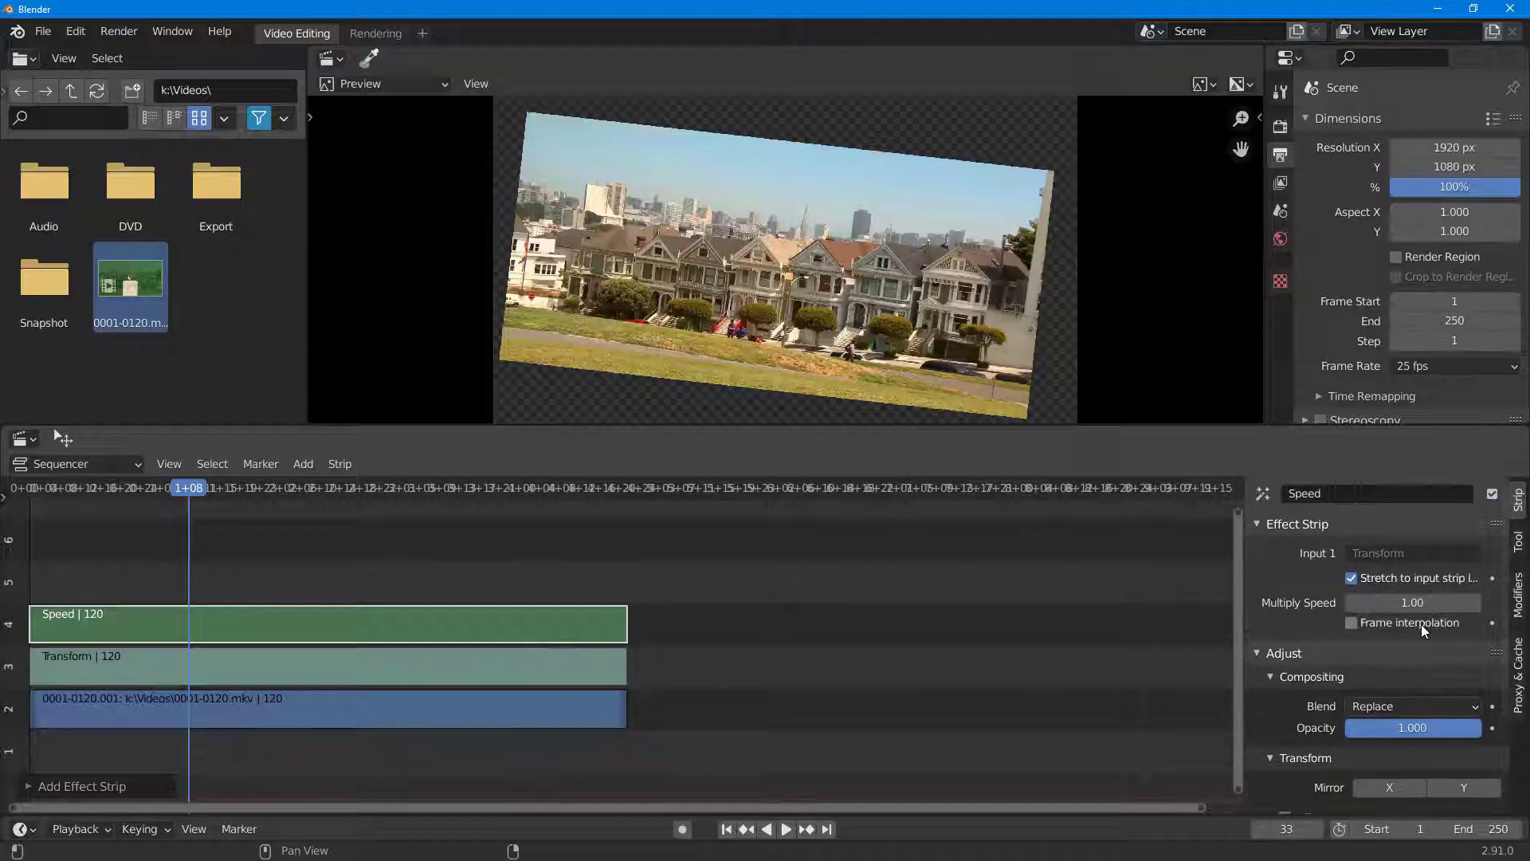
{"action": "left_click", "coordinate": [1412, 602]}
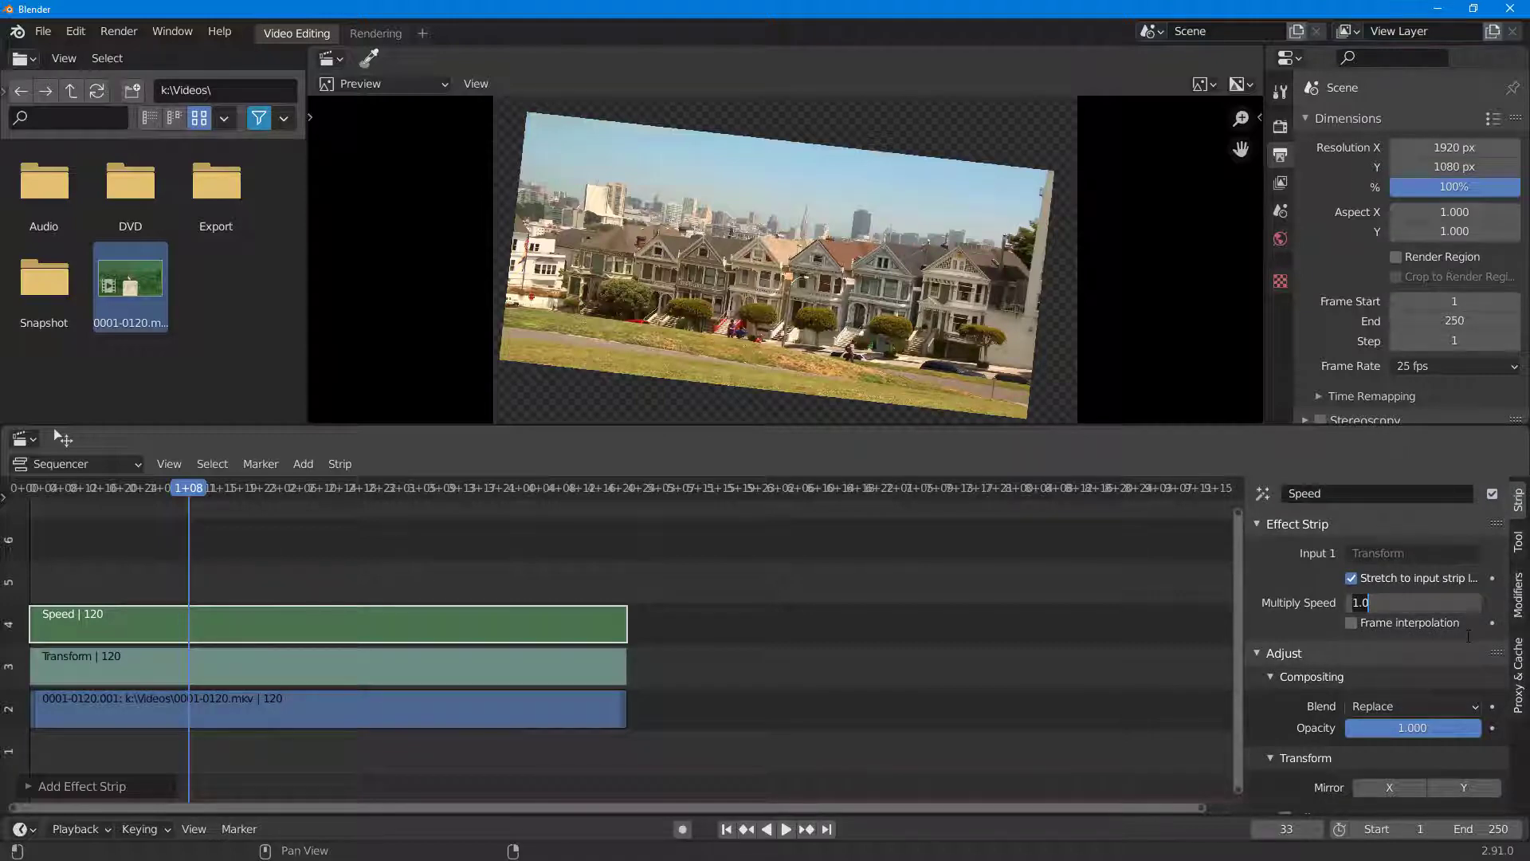
{"action": "type", "text": "1.20"}
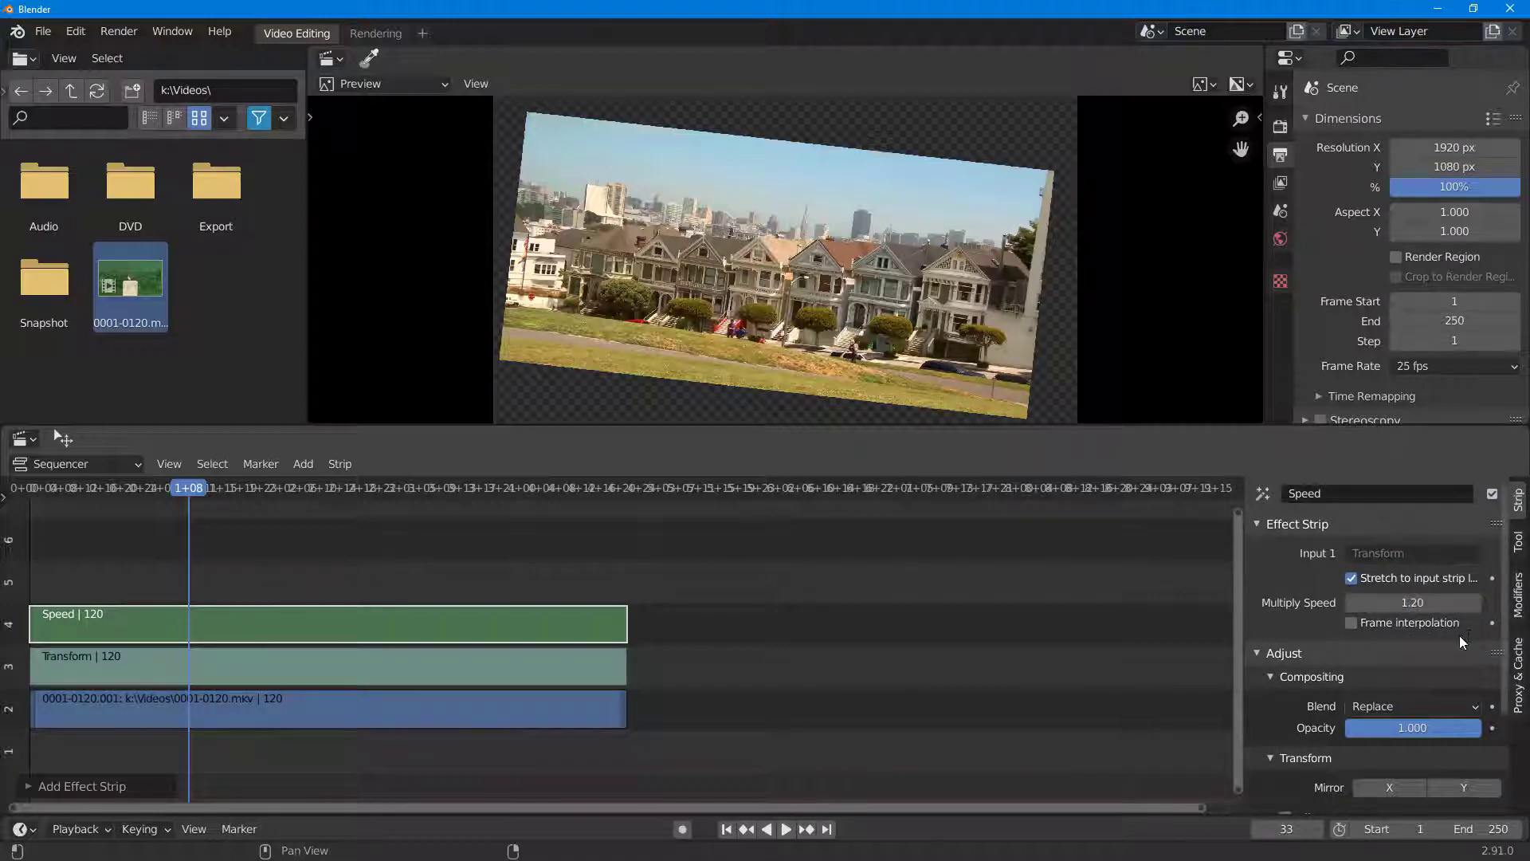
{"action": "left_click", "coordinate": [787, 828]}
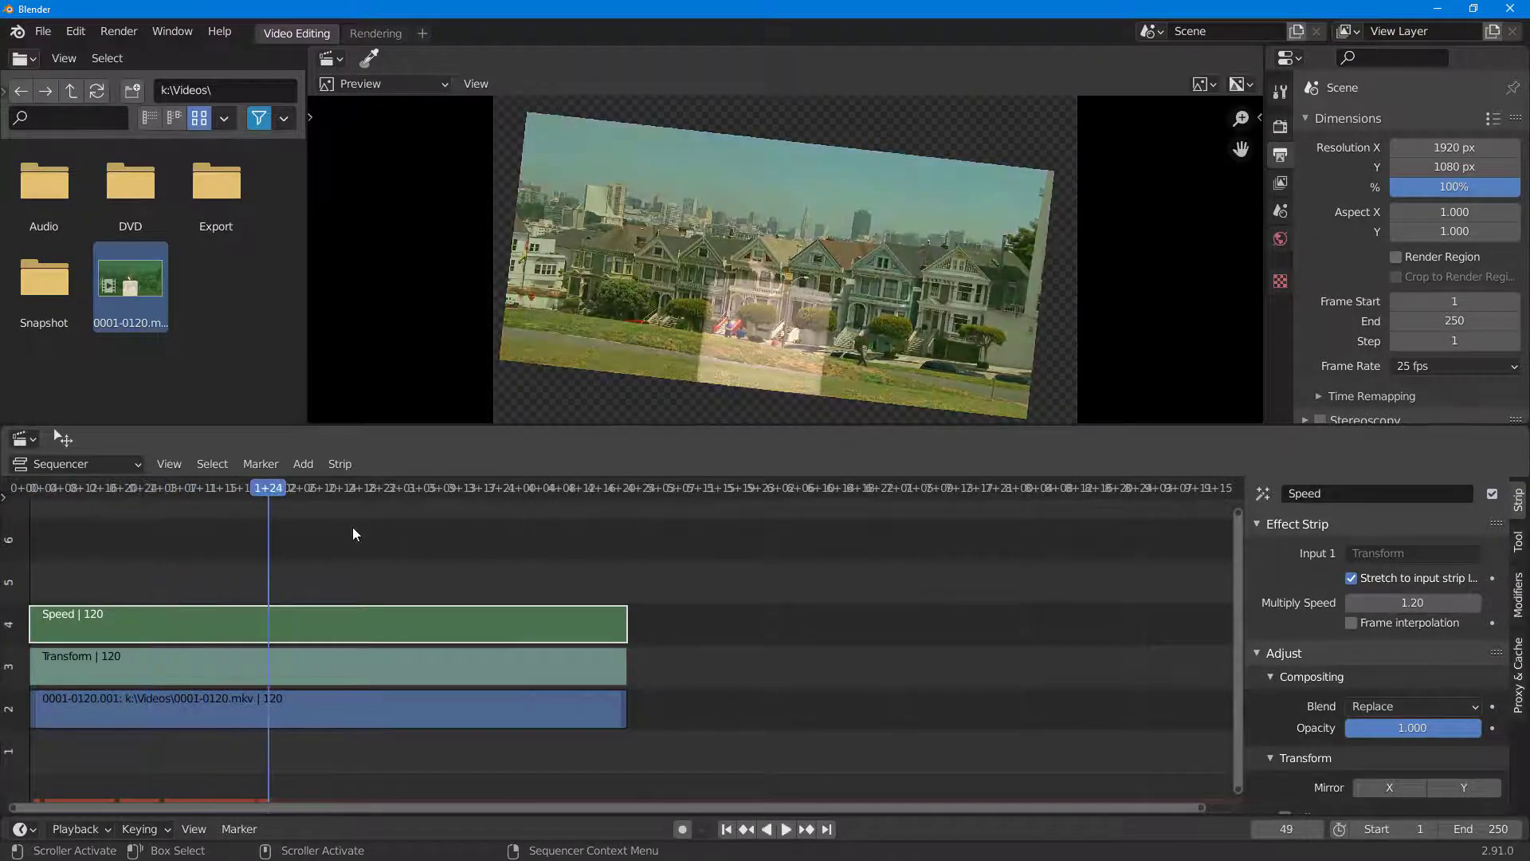
- Add a Glow strip with threshold 0.764, boost factor 7.1 and blur distance 9
{"action": "left_click", "coordinate": [303, 464]}
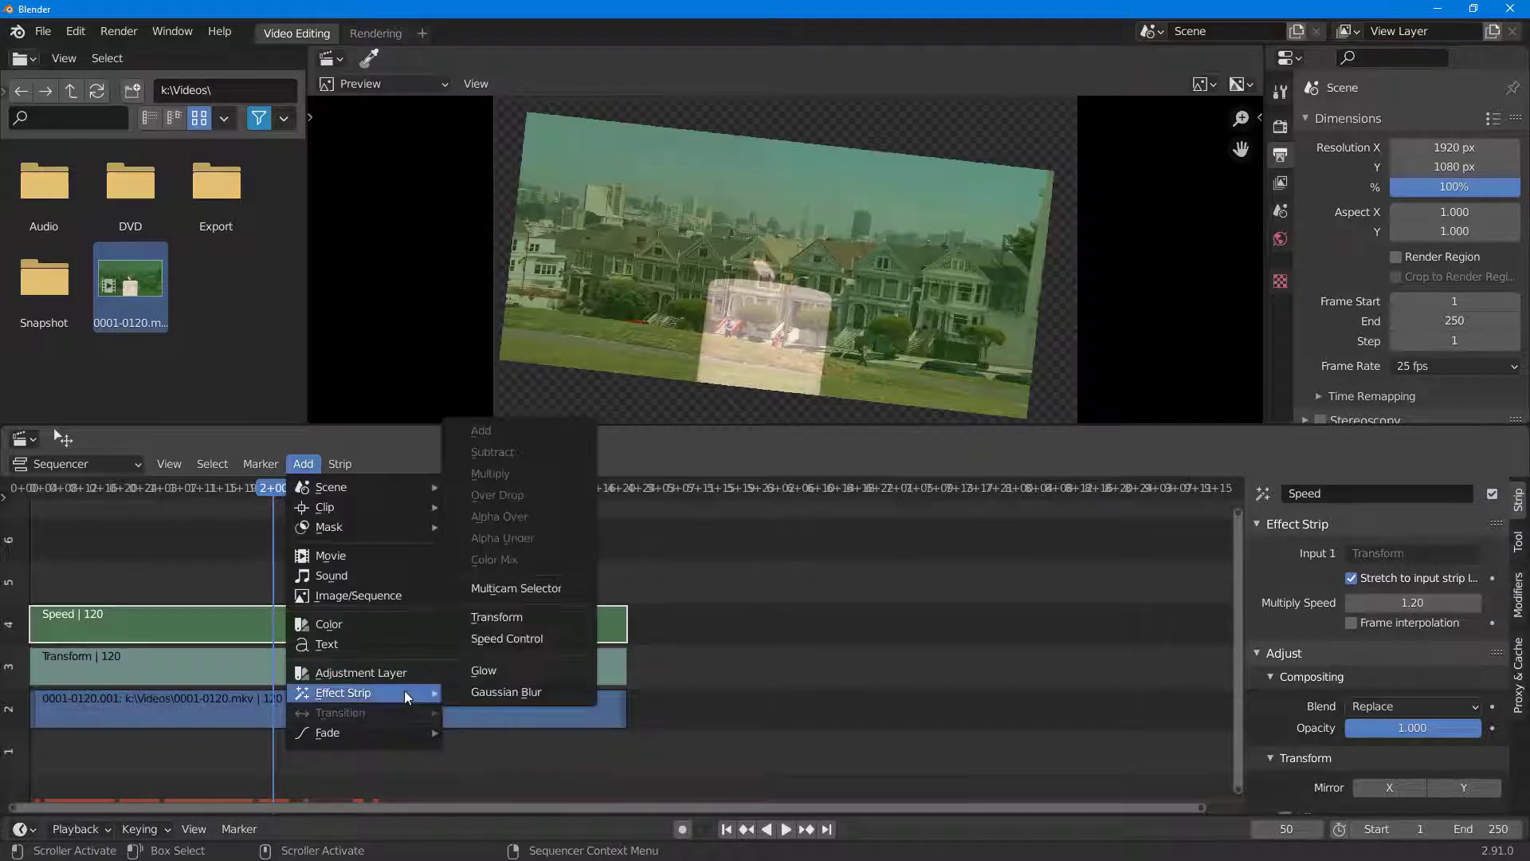
{"action": "left_click", "coordinate": [484, 671]}
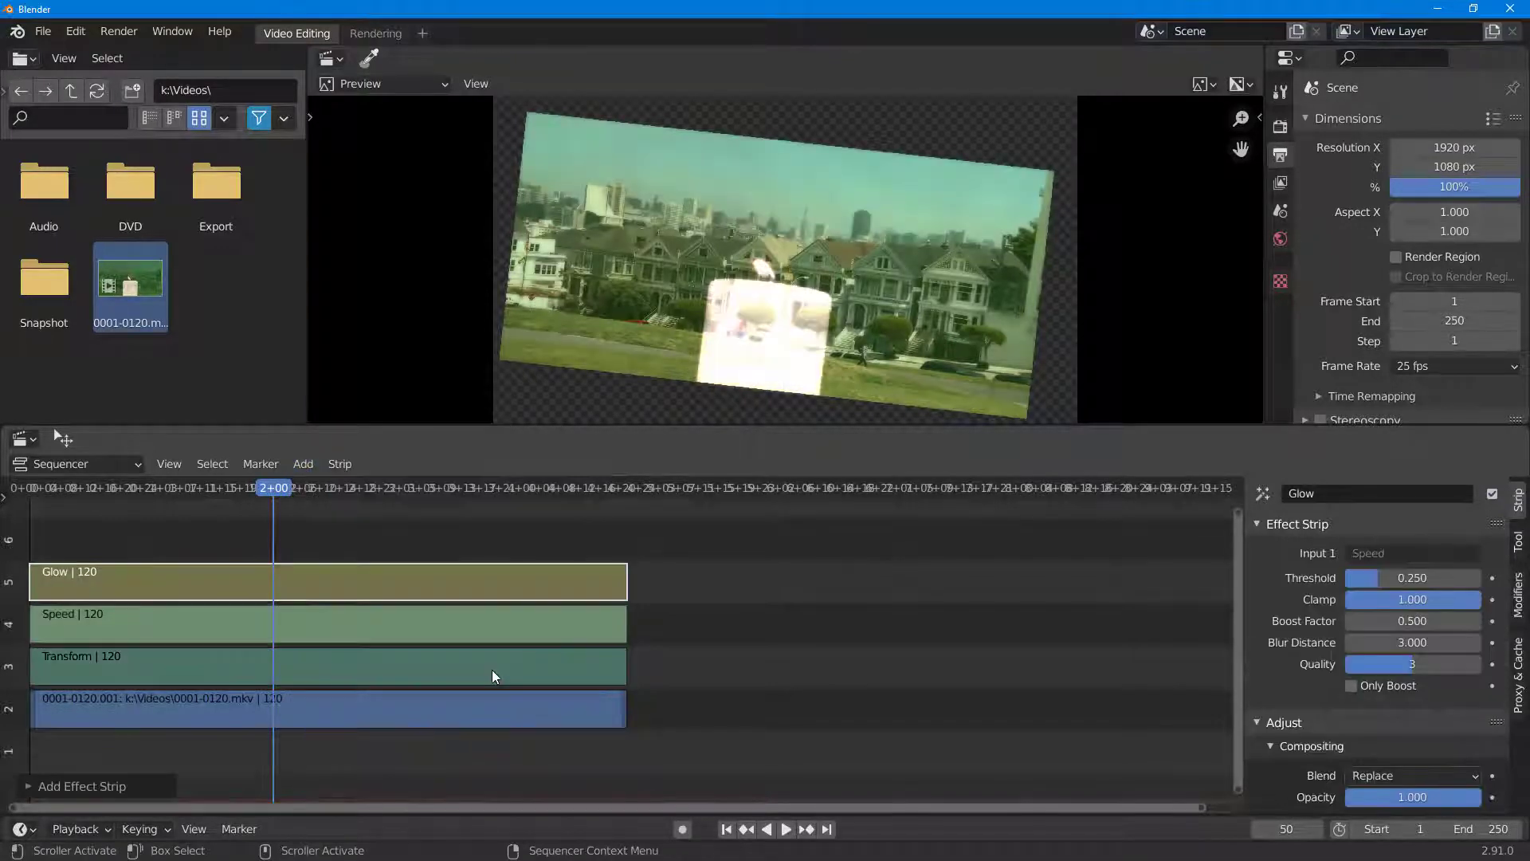
{"action": "left_click", "coordinate": [164, 486]}
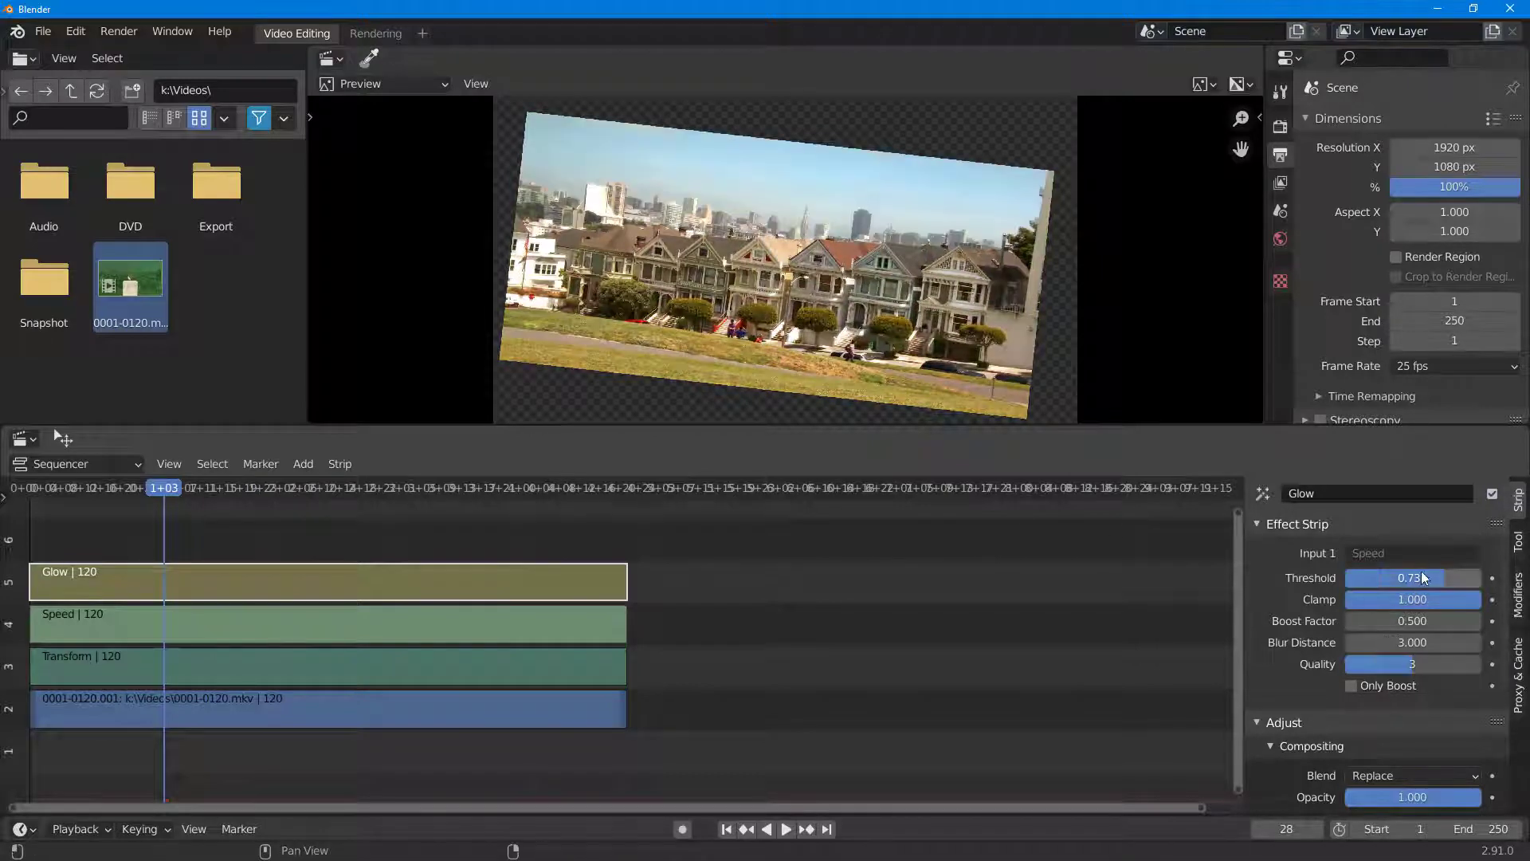
{"action": "left_click_drag", "start_coordinate": [1412, 578], "coordinate": [1425, 578]}
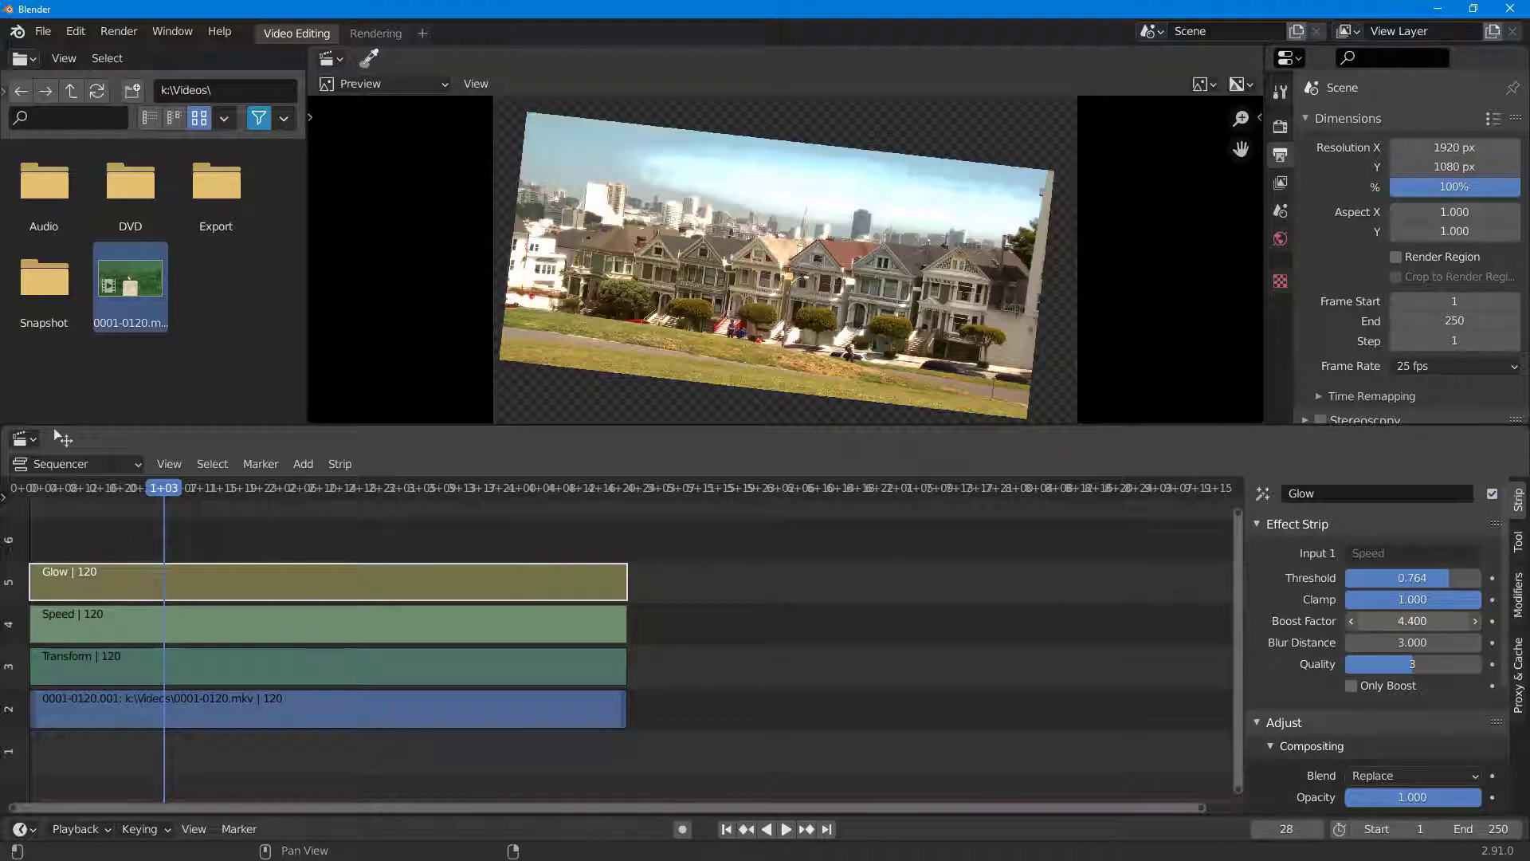
{"action": "left_click_drag", "start_coordinate": [1376, 621], "coordinate": [1453, 621]}
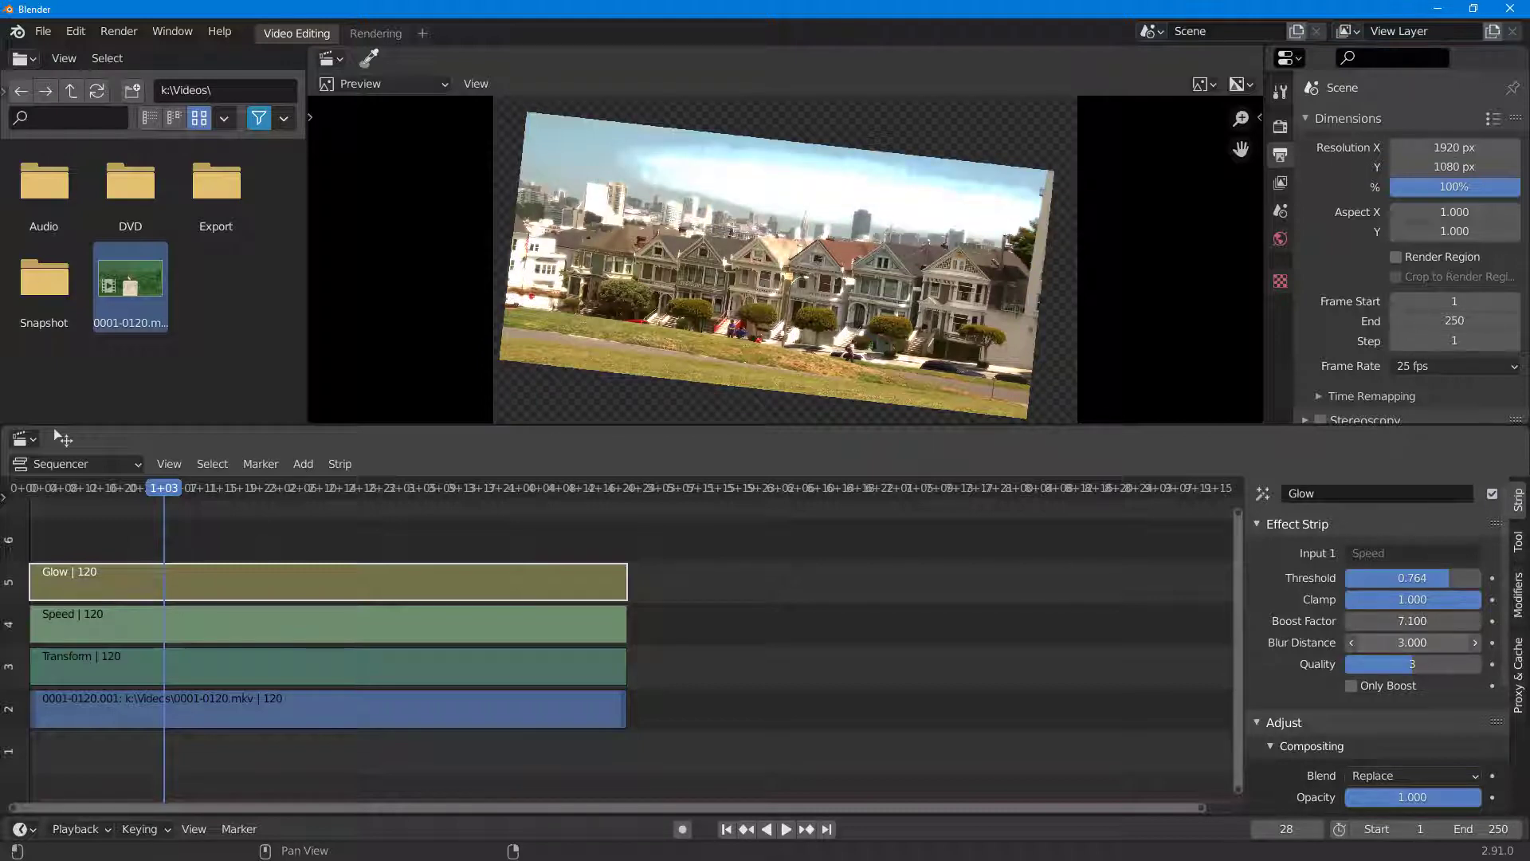
{"action": "left_click_drag", "start_coordinate": [1412, 643], "coordinate": [1454, 642]}
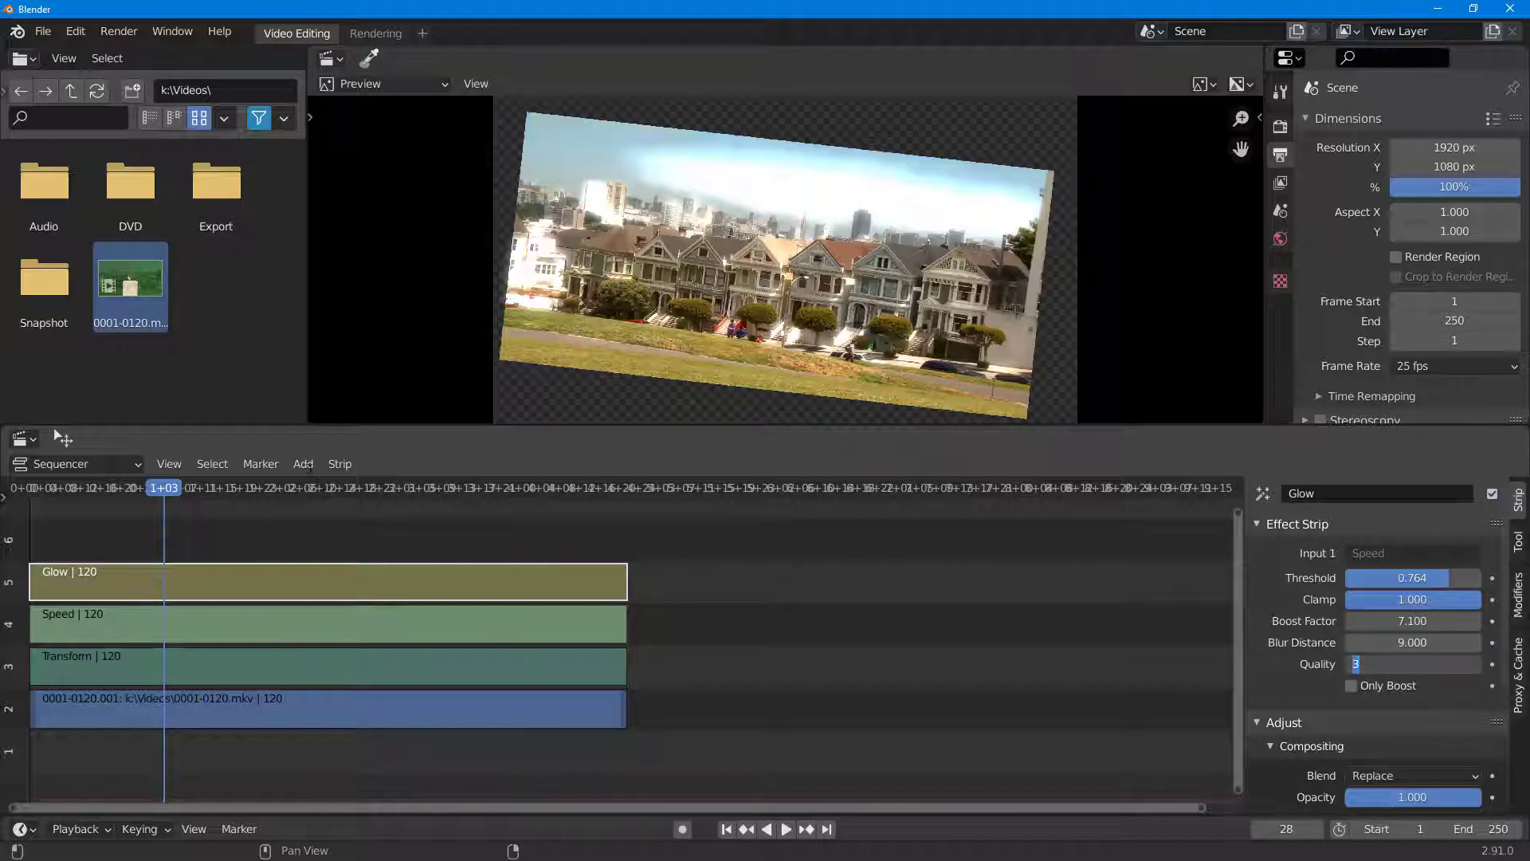
- Add a Gaussian Blur strip atop the Glow strip with size 3.52 by 4.89
{"action": "left_click", "coordinate": [304, 463]}
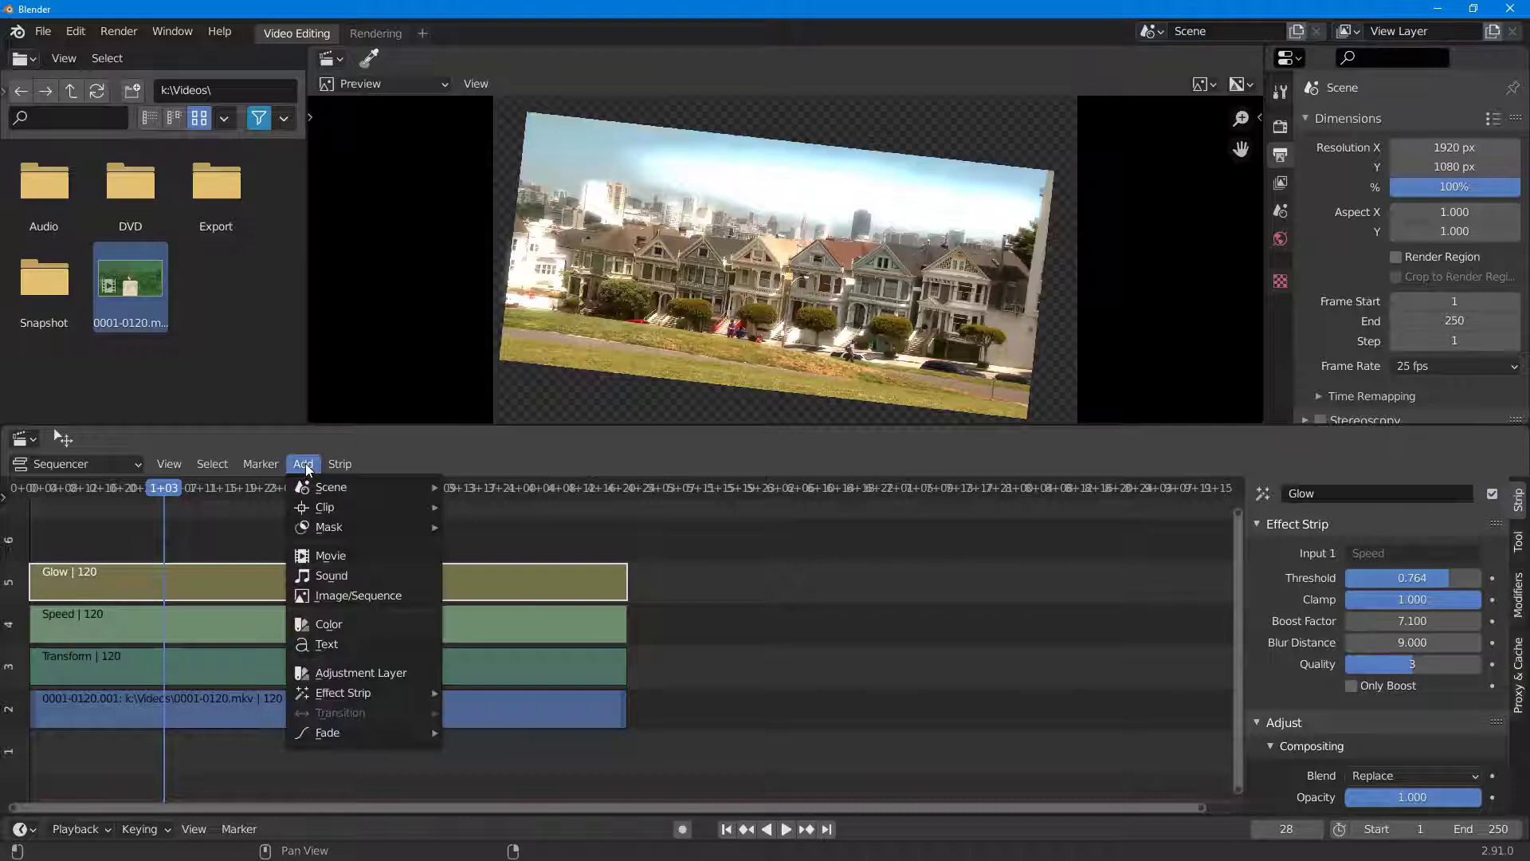
{"action": "mouse_move", "coordinate": [342, 692]}
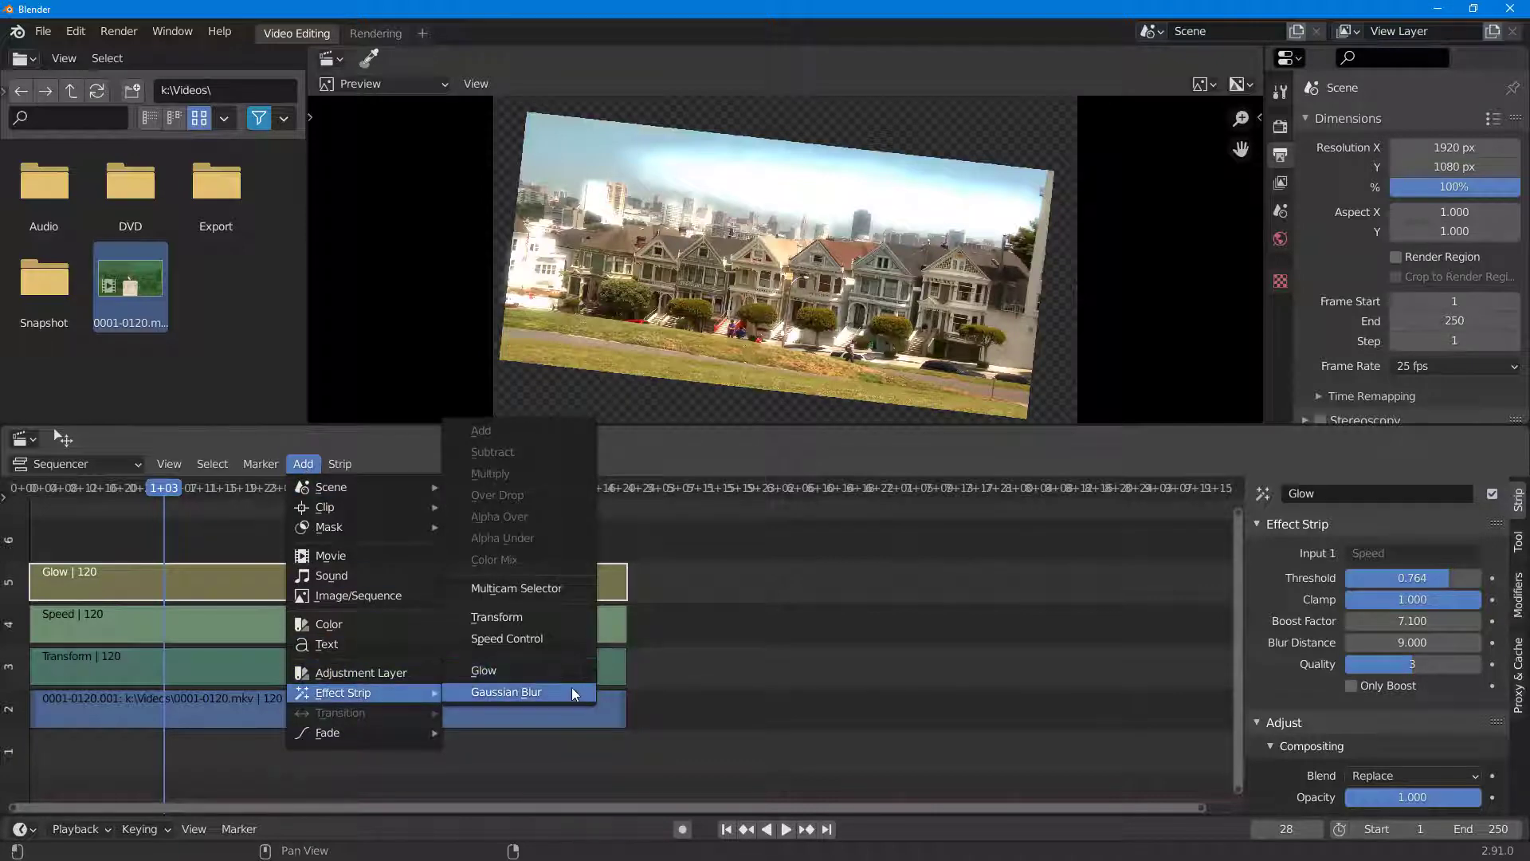
{"action": "left_click", "coordinate": [505, 692]}
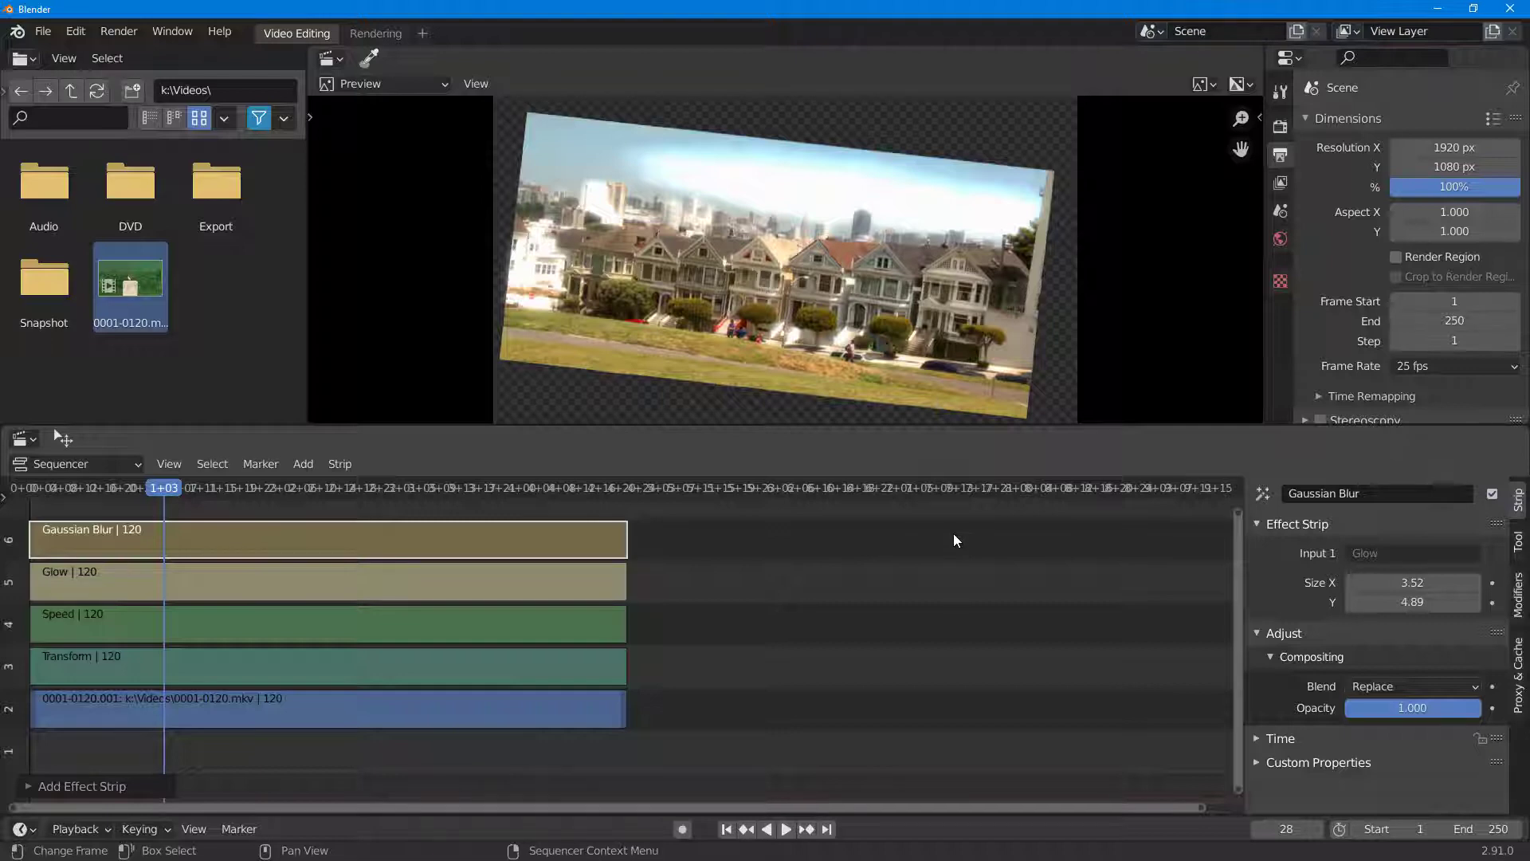
{"action": "mouse_move", "coordinate": [1096, 570]}
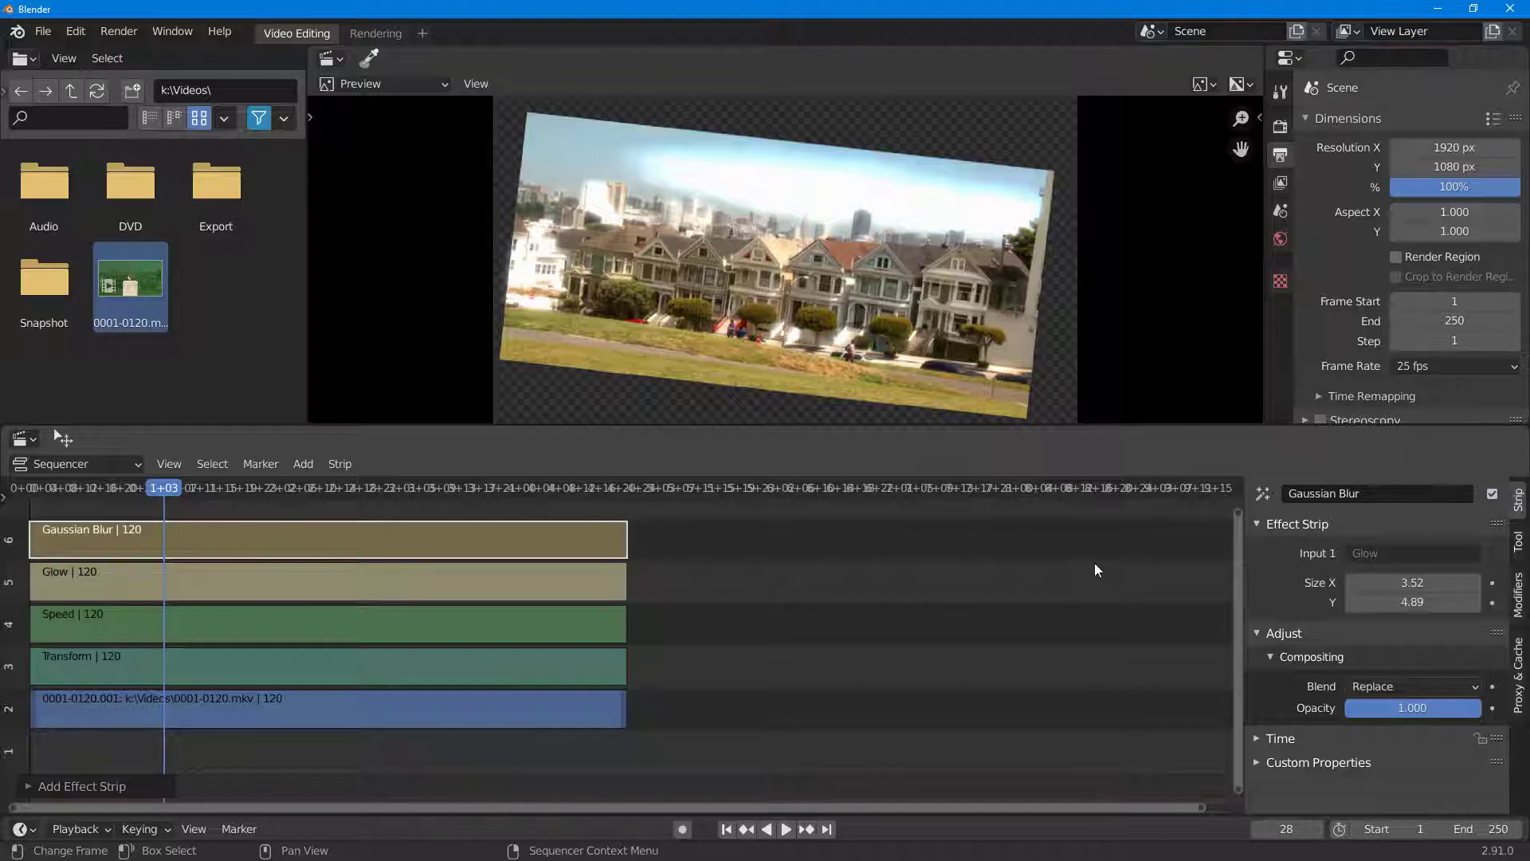